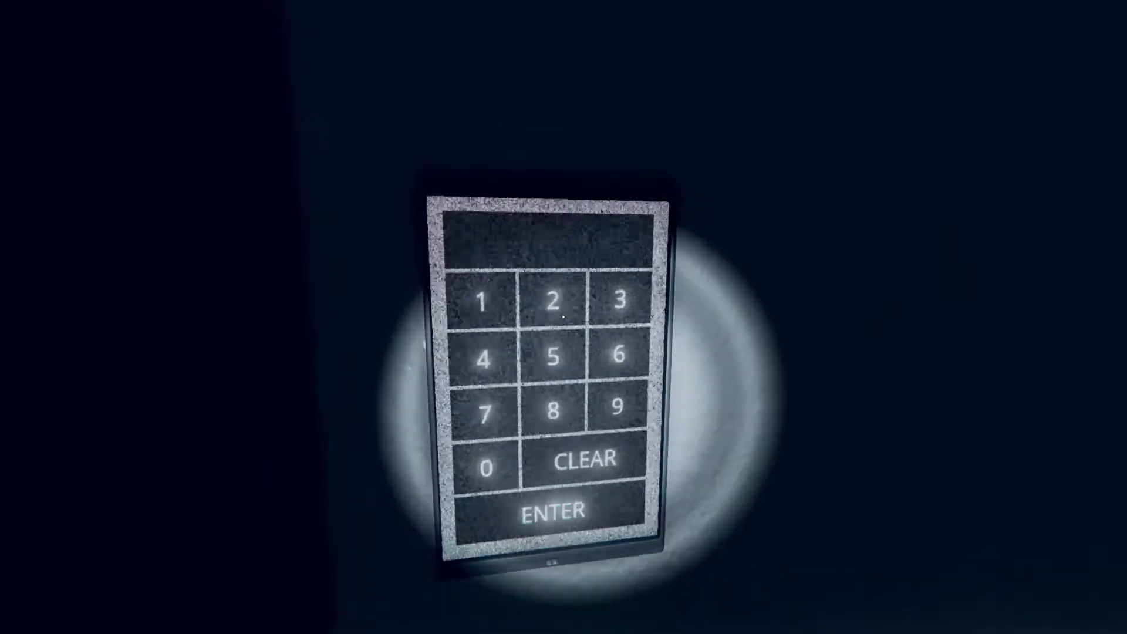
# - Leave the keypad and head off to collect the torn letter pieces
pyautogui.click(616, 355)
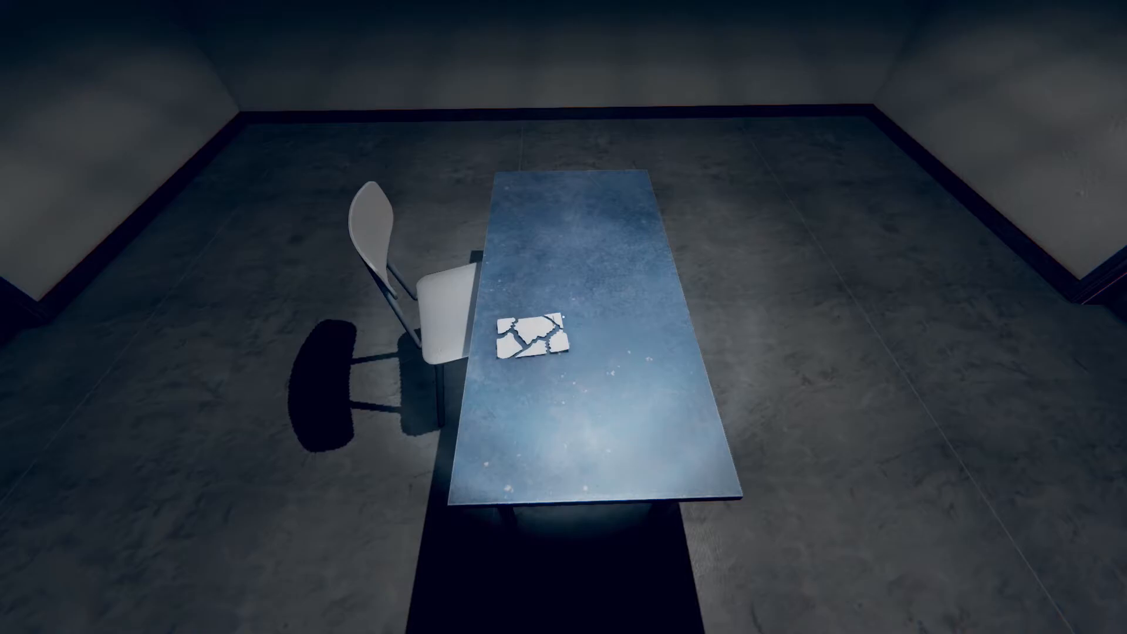
pyautogui.click(526, 334)
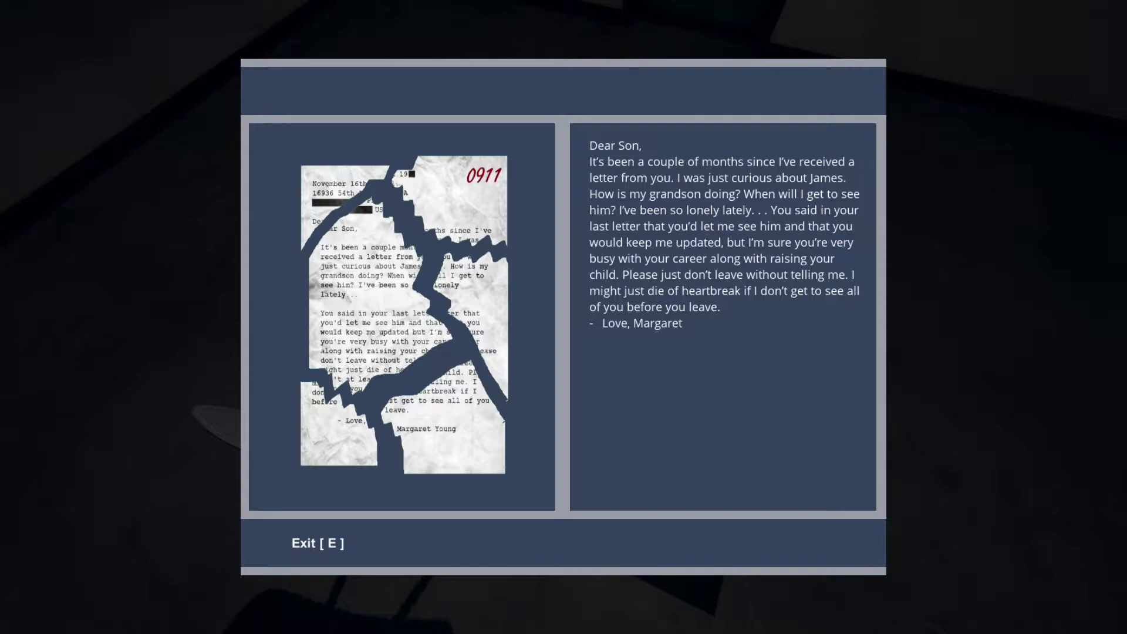
pyautogui.press('e')
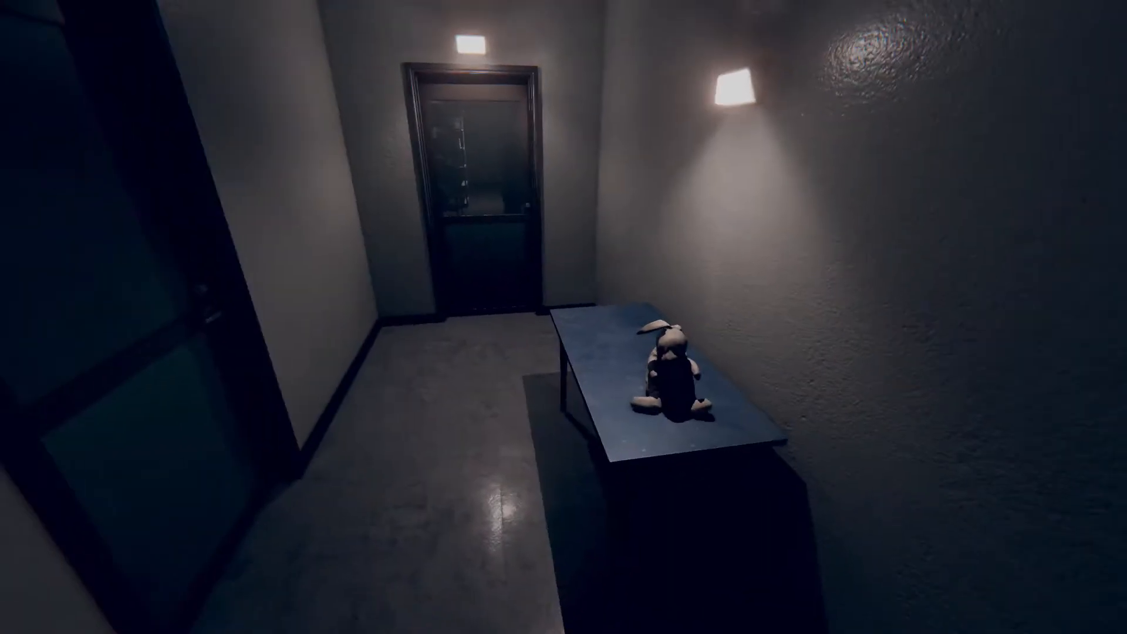
pyautogui.moveTo(564, 317)
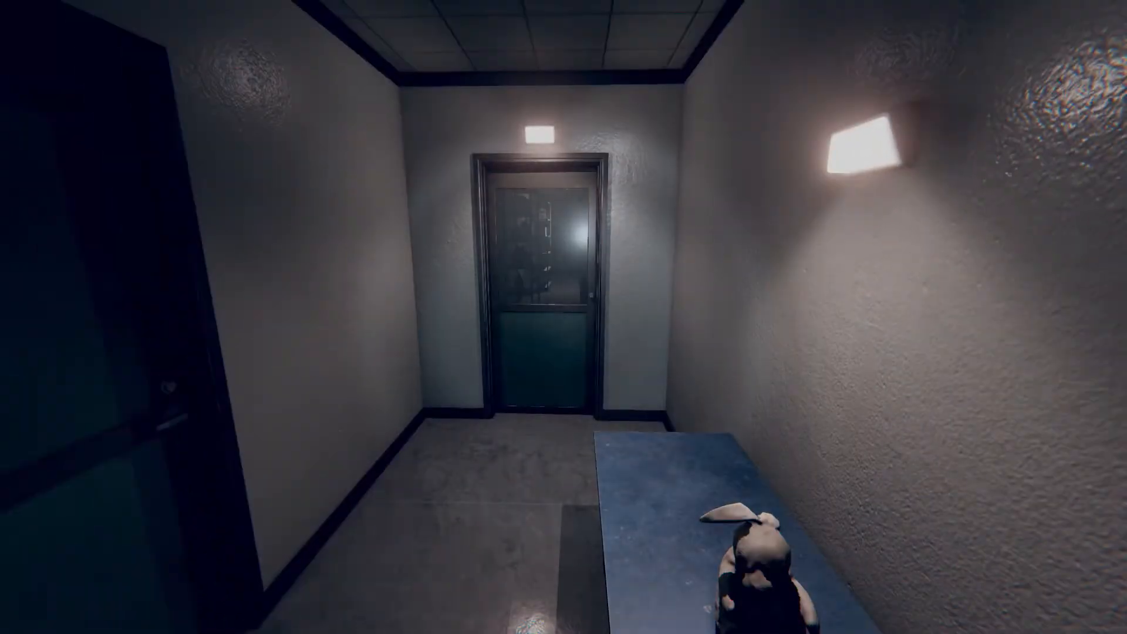